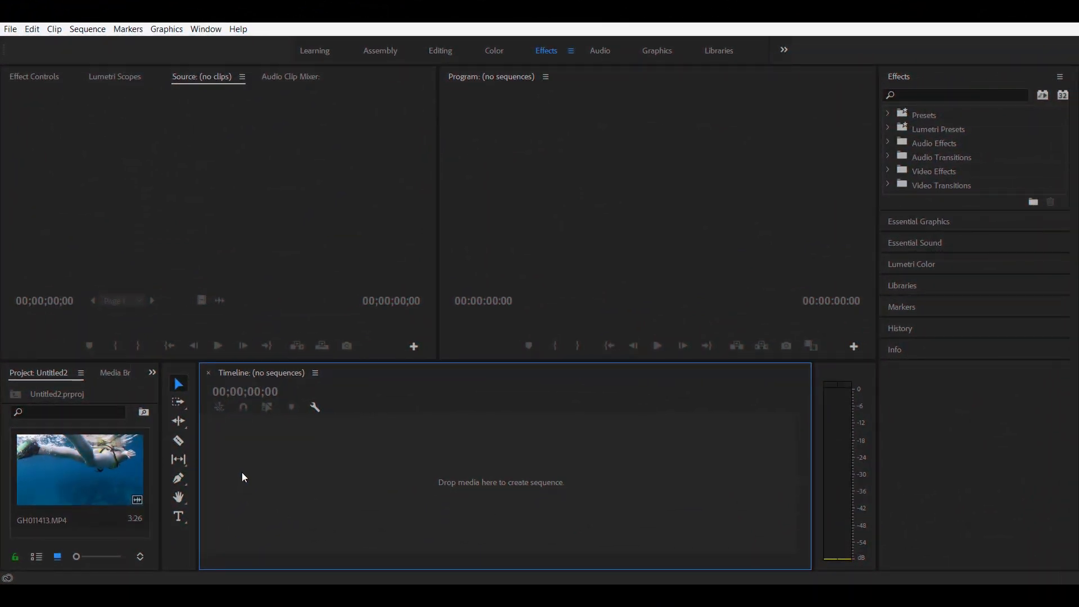
{"action": "mouse_move", "coordinate": [217, 477]}
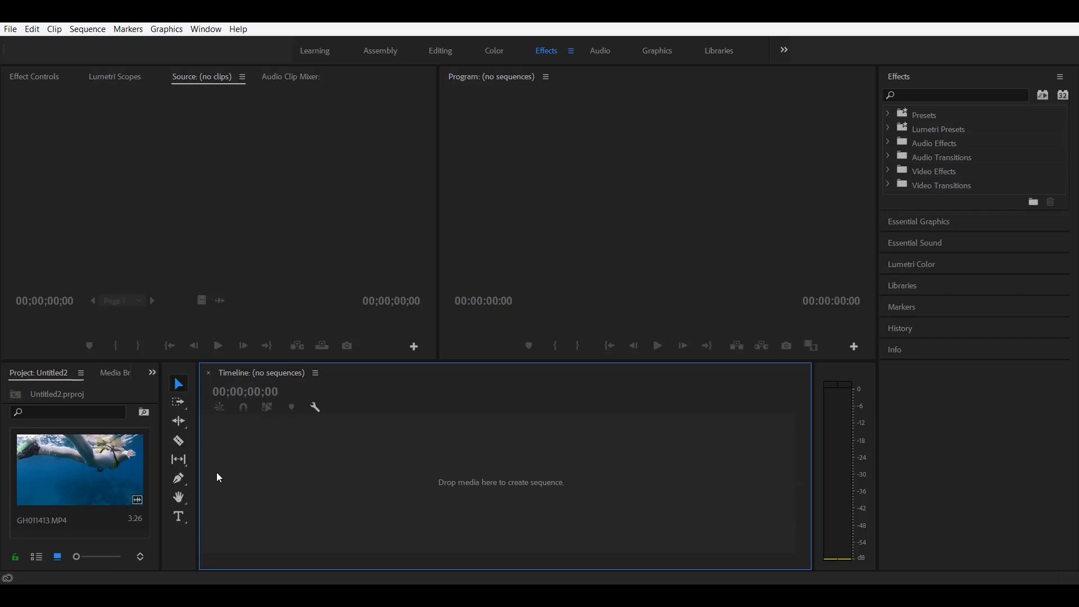
Step: Inspect the project clip's file properties and dismiss the properties window
{"action": "right_click", "coordinate": [78, 468]}
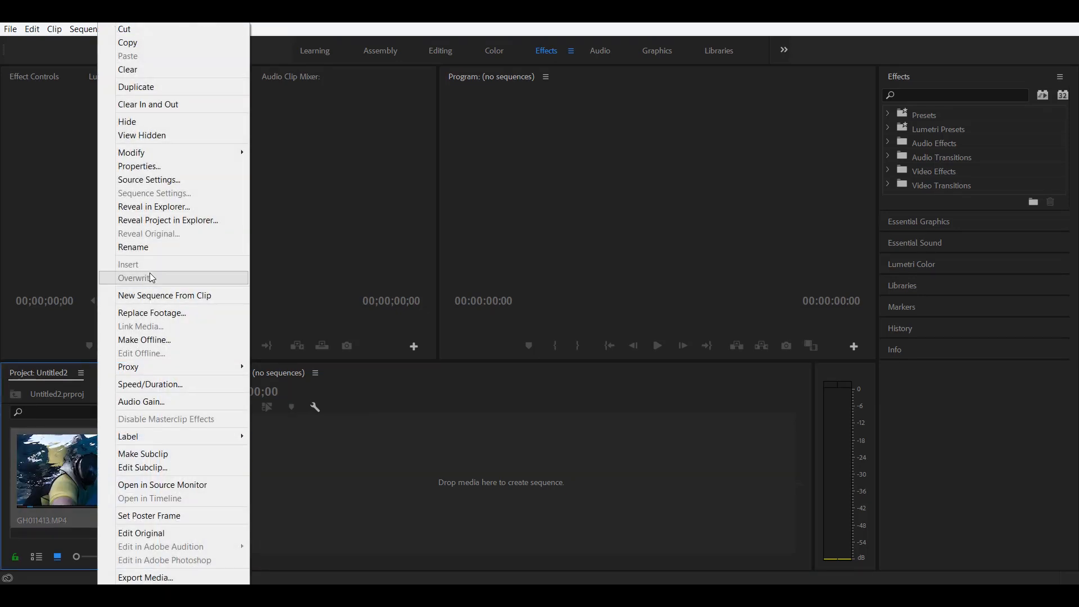
{"action": "left_click", "coordinate": [138, 166]}
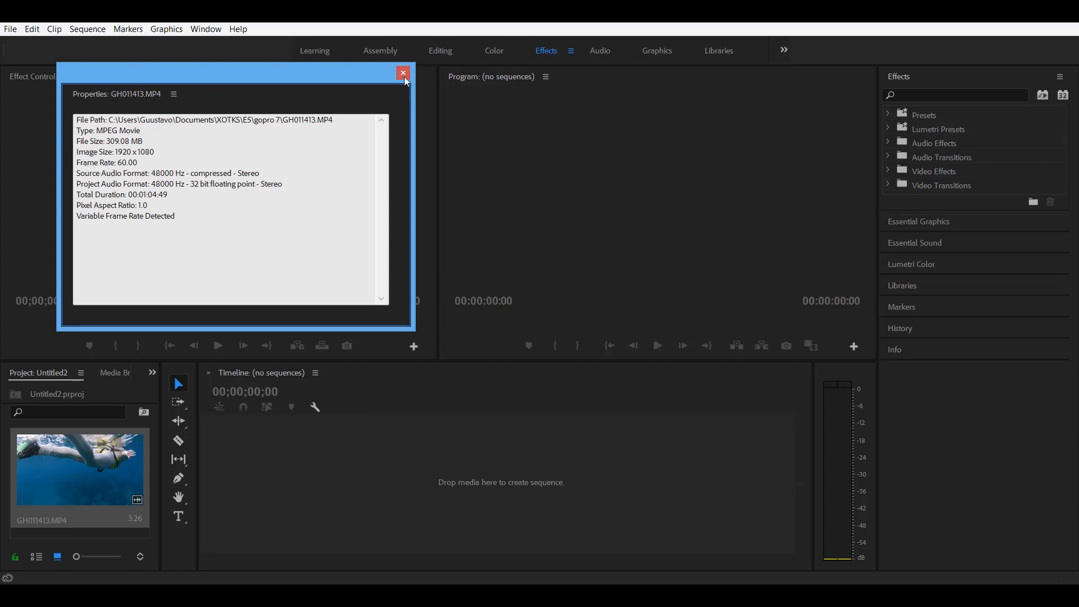
{"action": "left_click", "coordinate": [402, 73]}
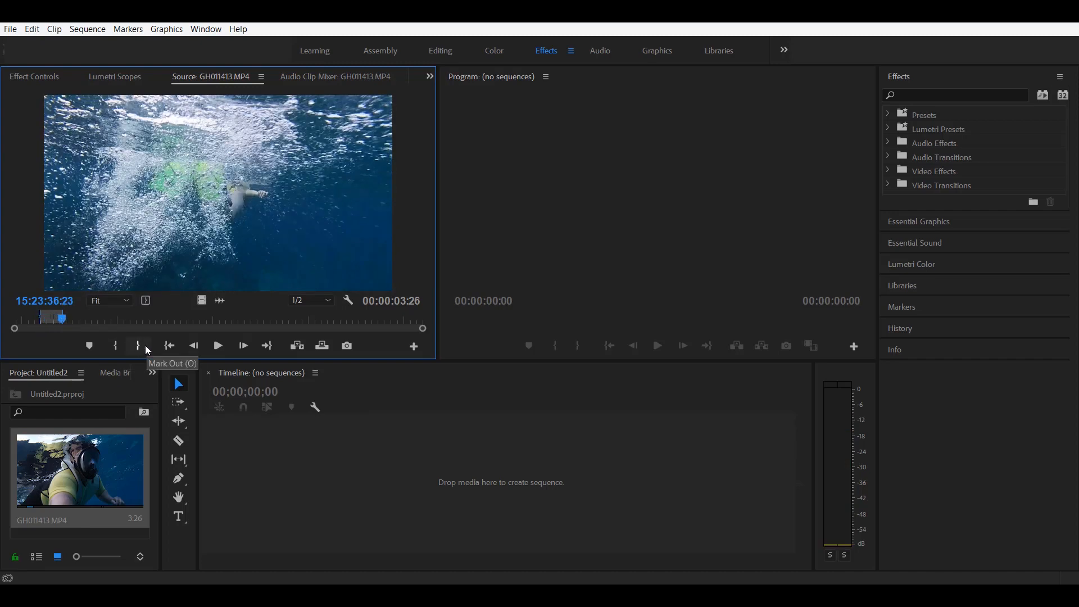
{"action": "mouse_move", "coordinate": [137, 345]}
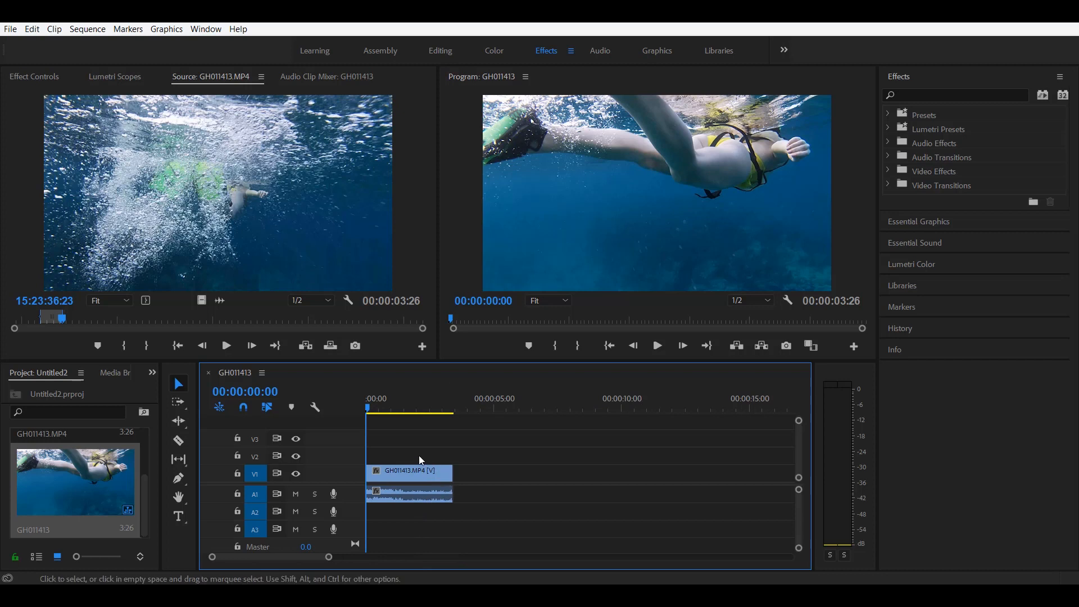
{"action": "mouse_move", "coordinate": [406, 500]}
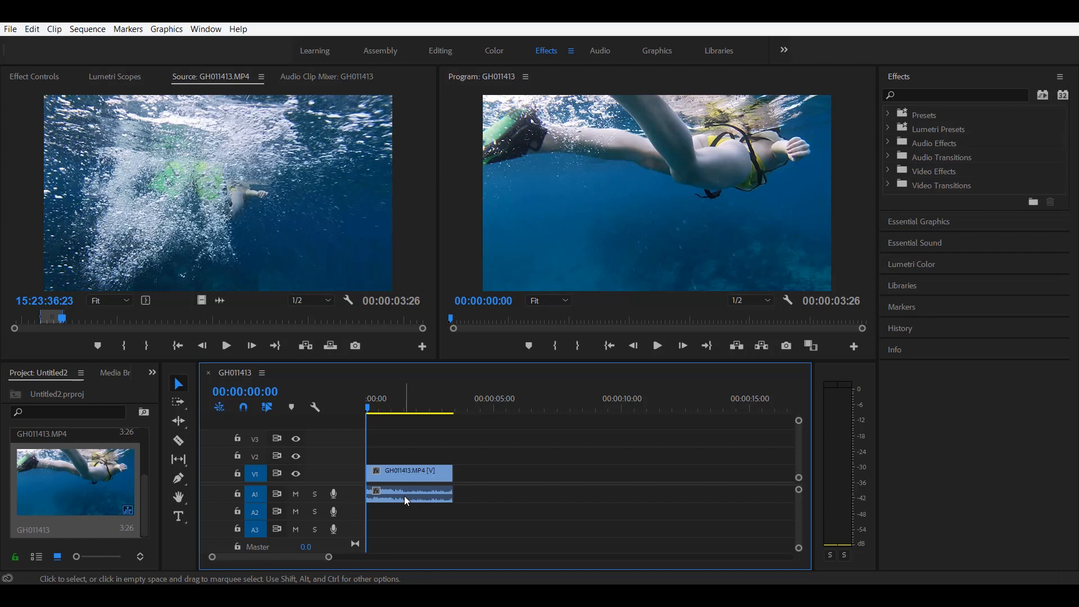
Step: Unlink the timeline clip's audio from its video so the audio can be removed
{"action": "right_click", "coordinate": [408, 492]}
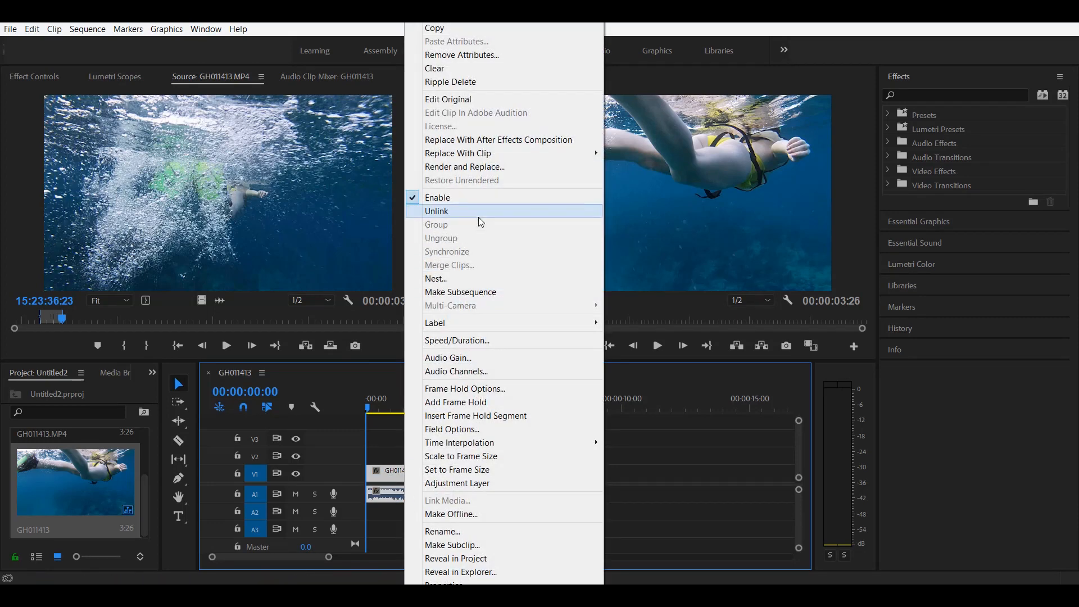
{"action": "left_click", "coordinate": [437, 211]}
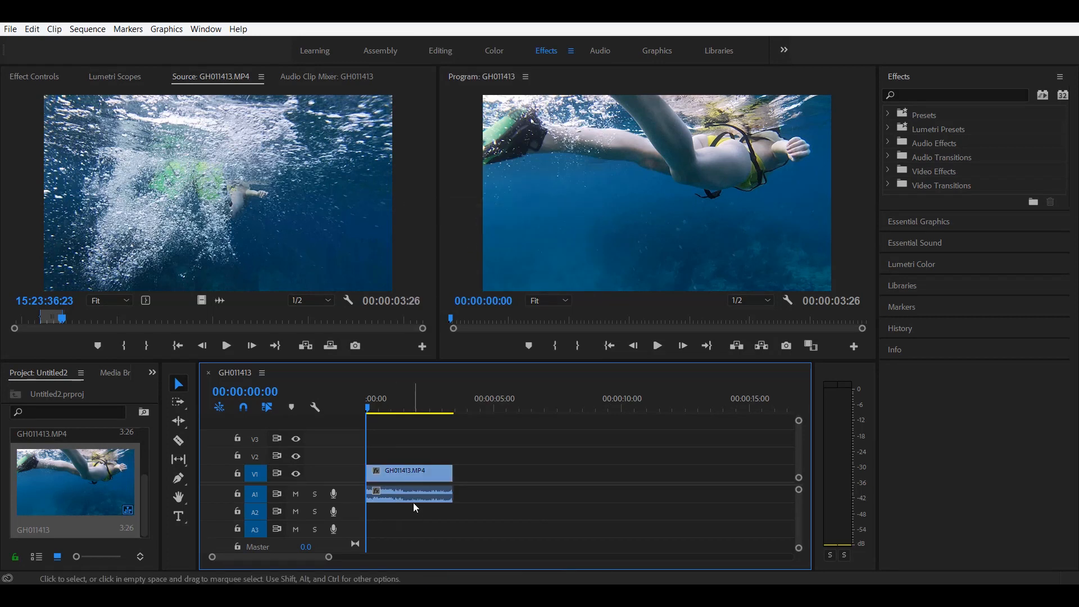
{"action": "mouse_move", "coordinate": [409, 494]}
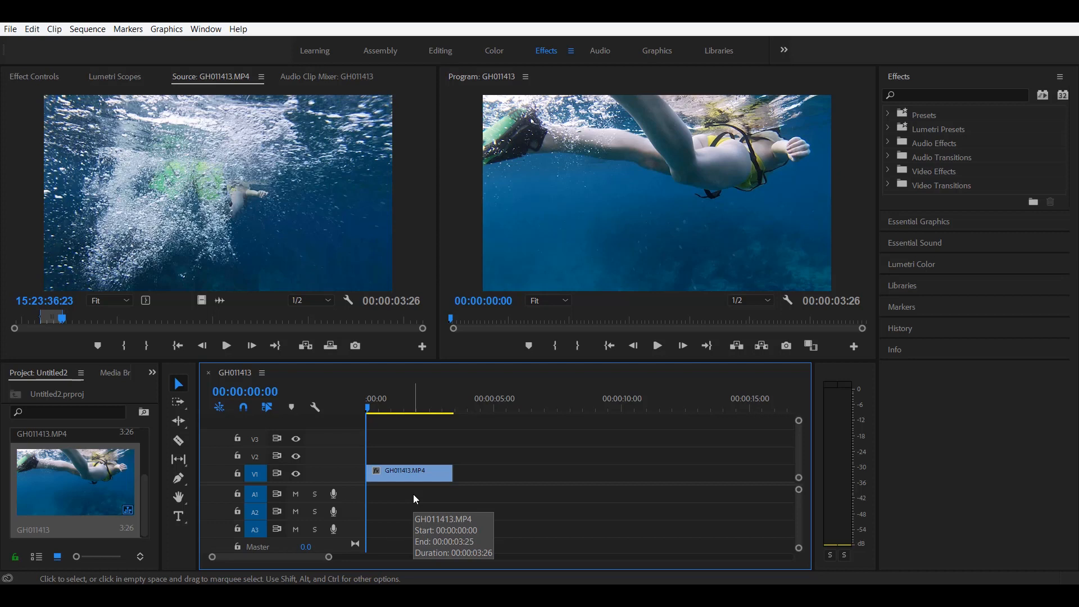
{"action": "mouse_move", "coordinate": [423, 478]}
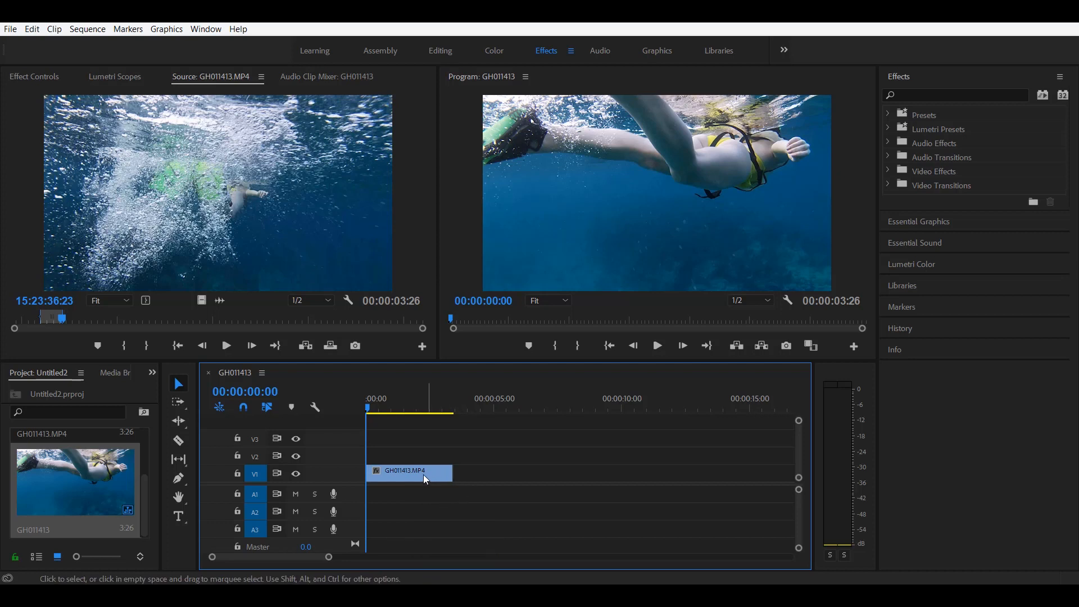
{"action": "mouse_move", "coordinate": [641, 351]}
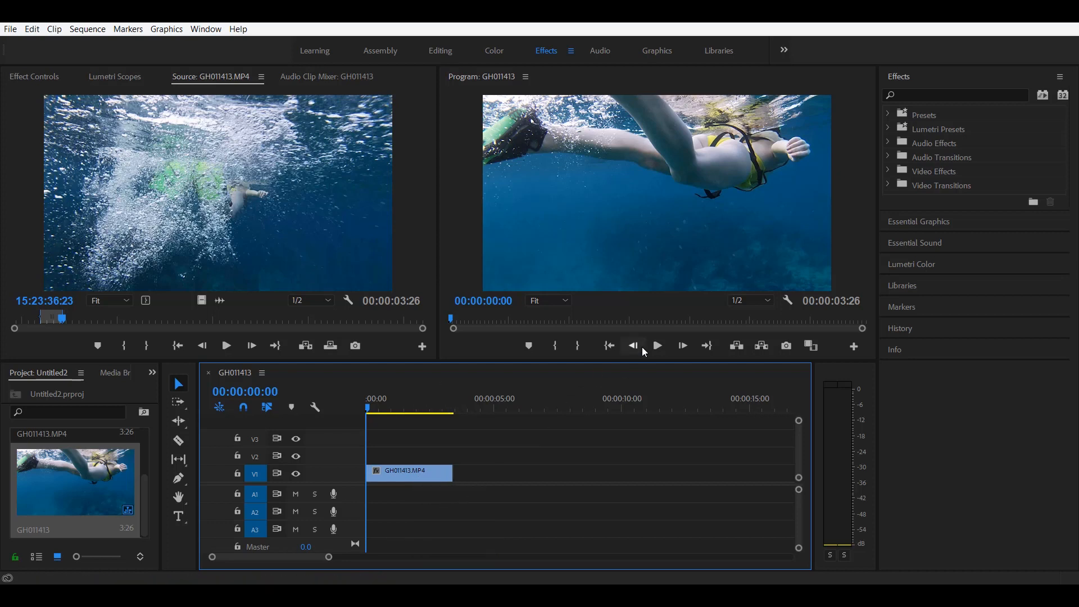
{"action": "left_click", "coordinate": [655, 346]}
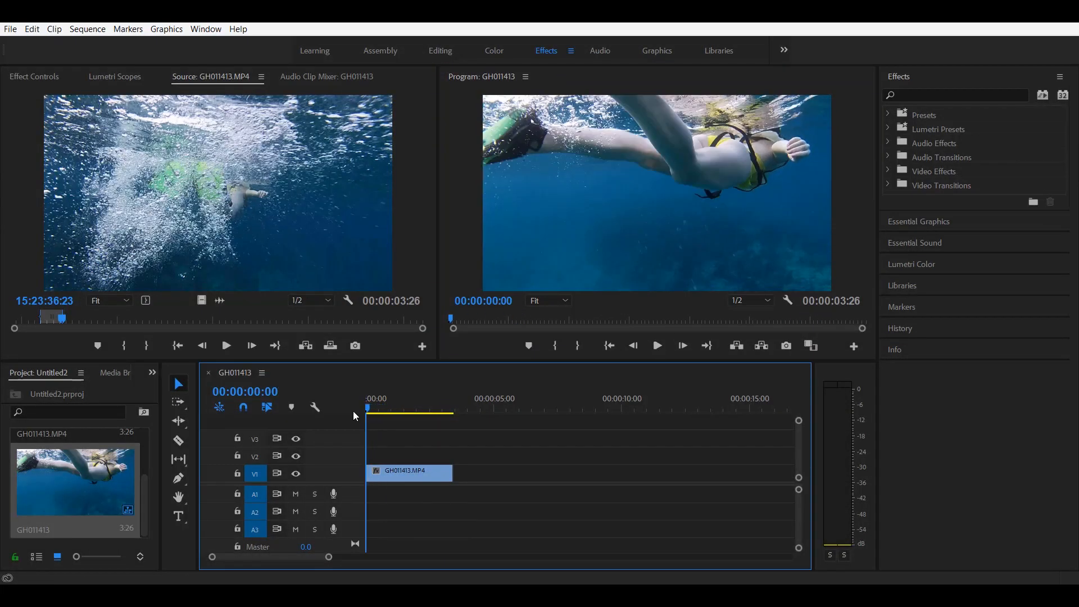
{"action": "mouse_move", "coordinate": [430, 449]}
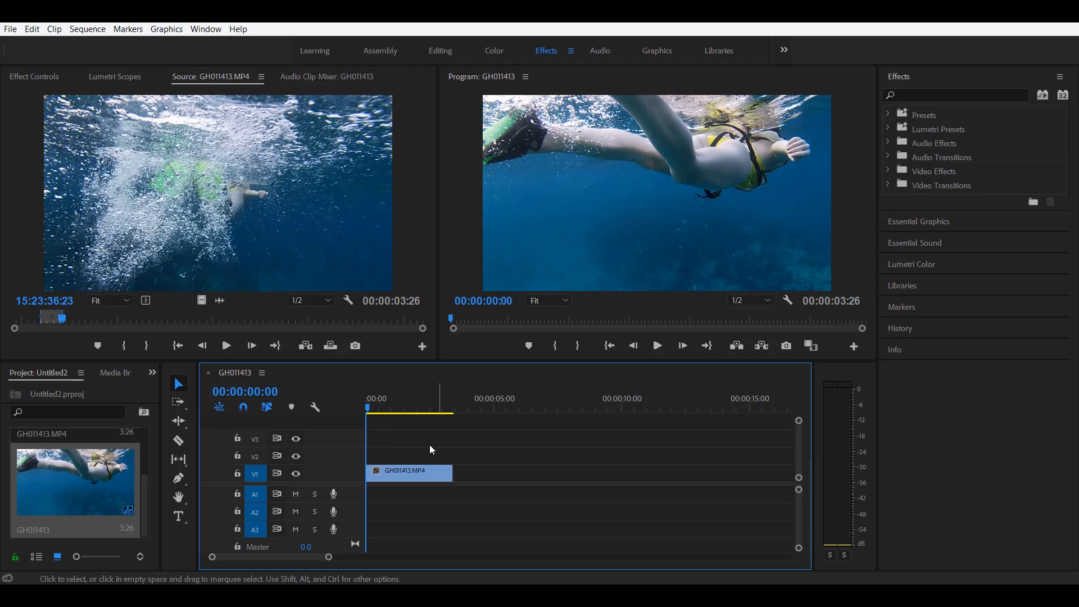
Step: Slow the video clip to 40% in the Speed/Duration settings
{"action": "right_click", "coordinate": [408, 471]}
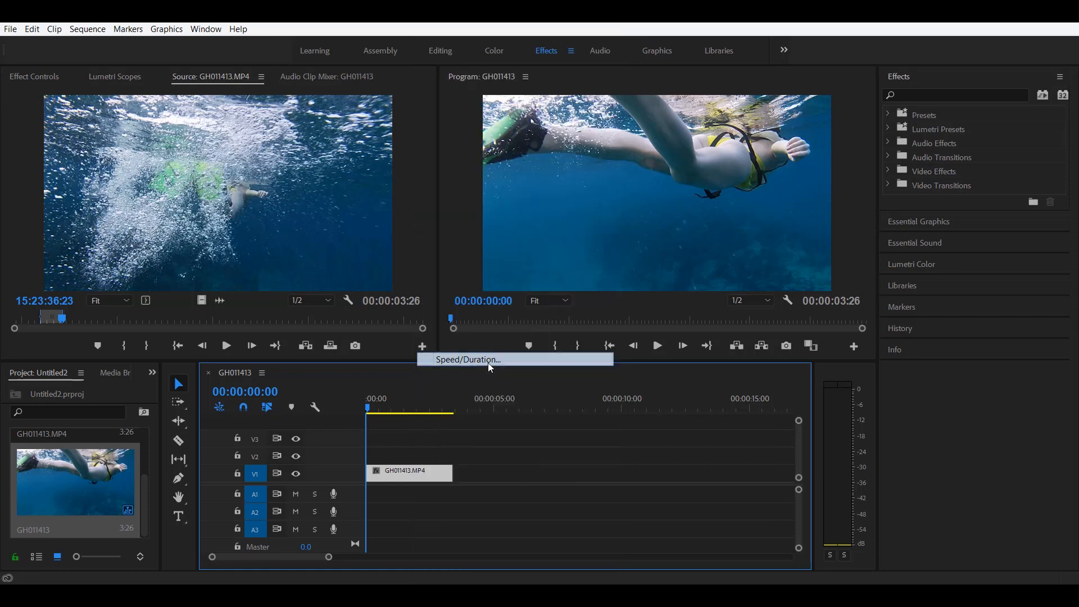
{"action": "left_click", "coordinate": [467, 360]}
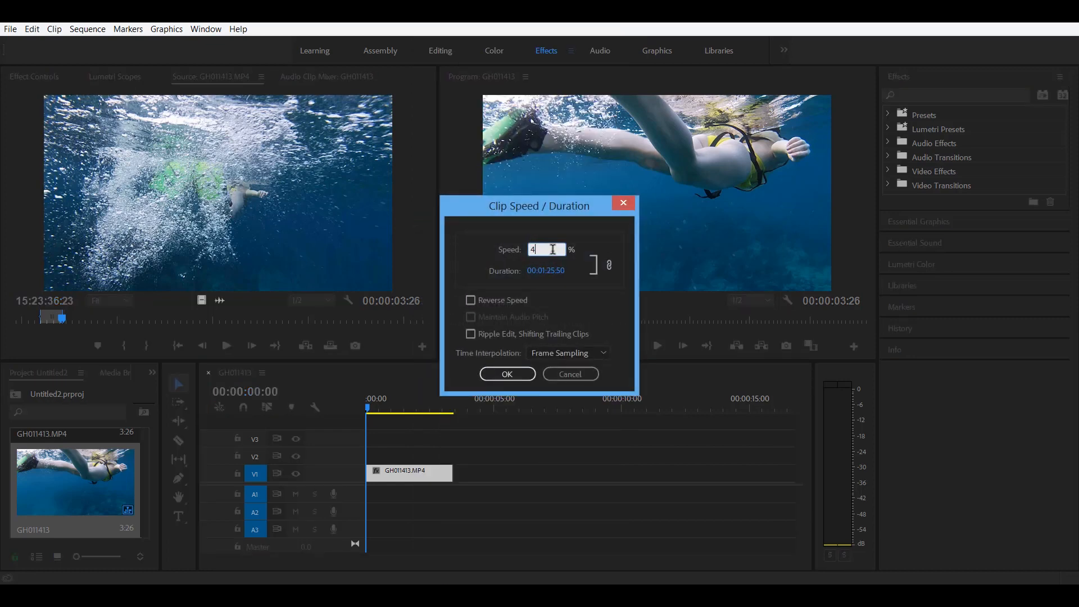
{"action": "type", "text": "0"}
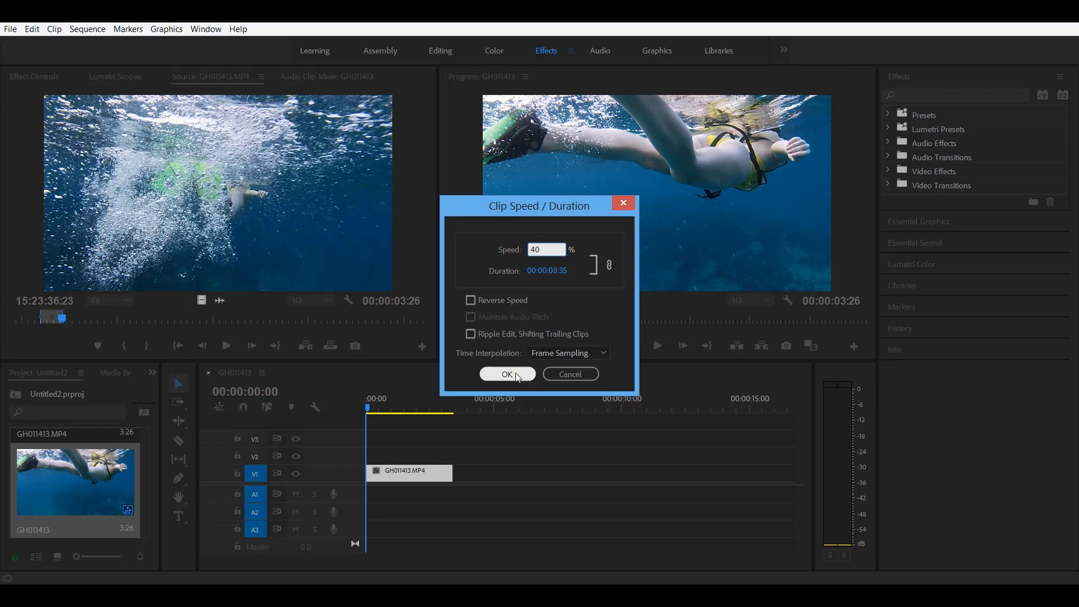
{"action": "left_click", "coordinate": [507, 373]}
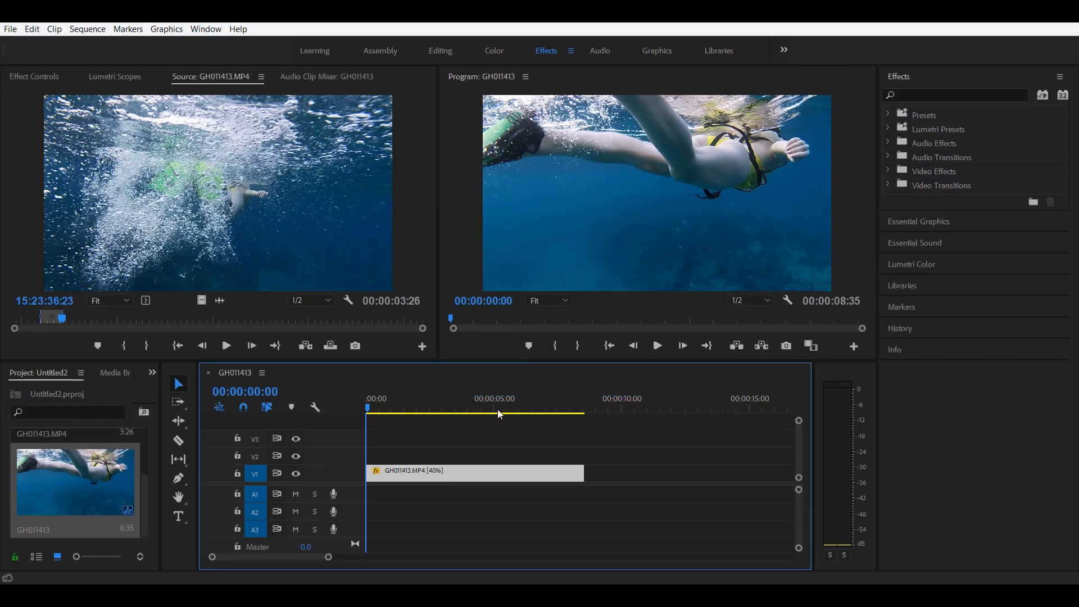
{"action": "mouse_move", "coordinate": [499, 446]}
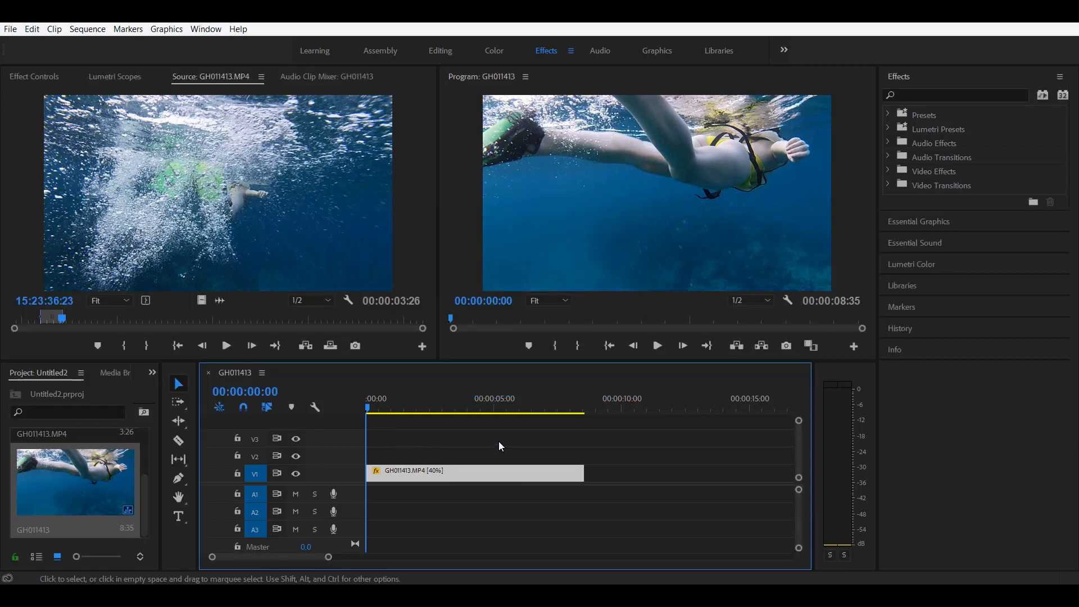
Step: Play back the 40% slowed clip in the Program Monitor, then stop
{"action": "left_click", "coordinate": [682, 345]}
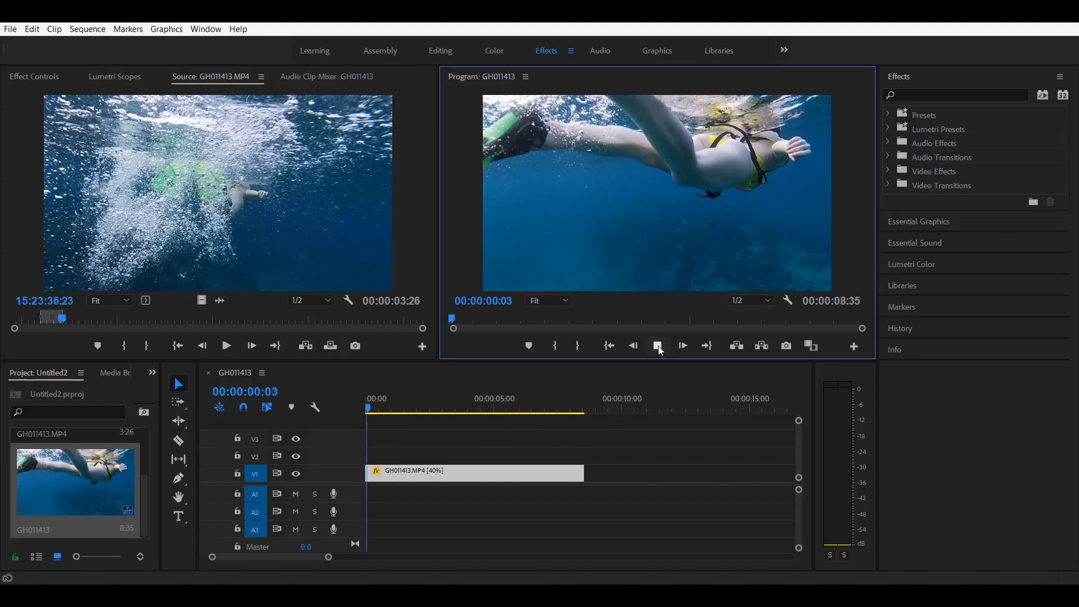
{"action": "left_click", "coordinate": [682, 345]}
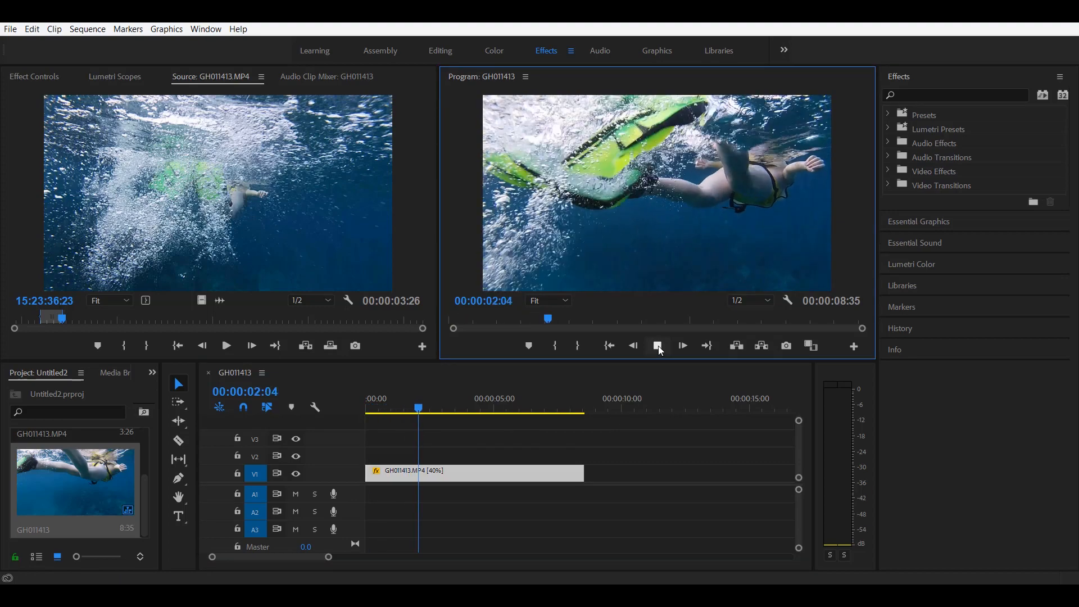
{"action": "left_click", "coordinate": [657, 345]}
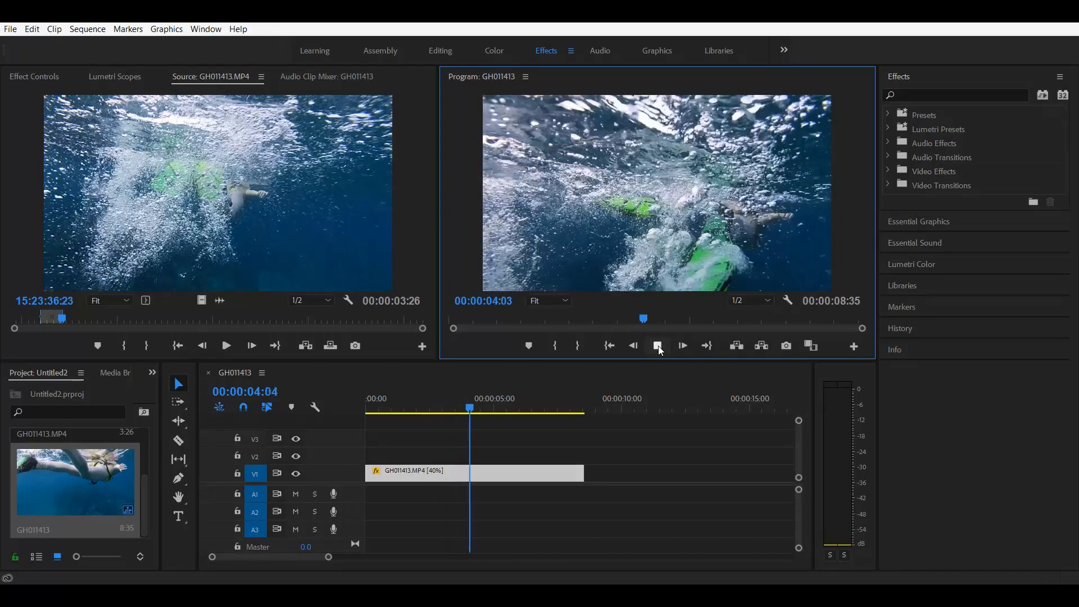
{"action": "left_click", "coordinate": [682, 345]}
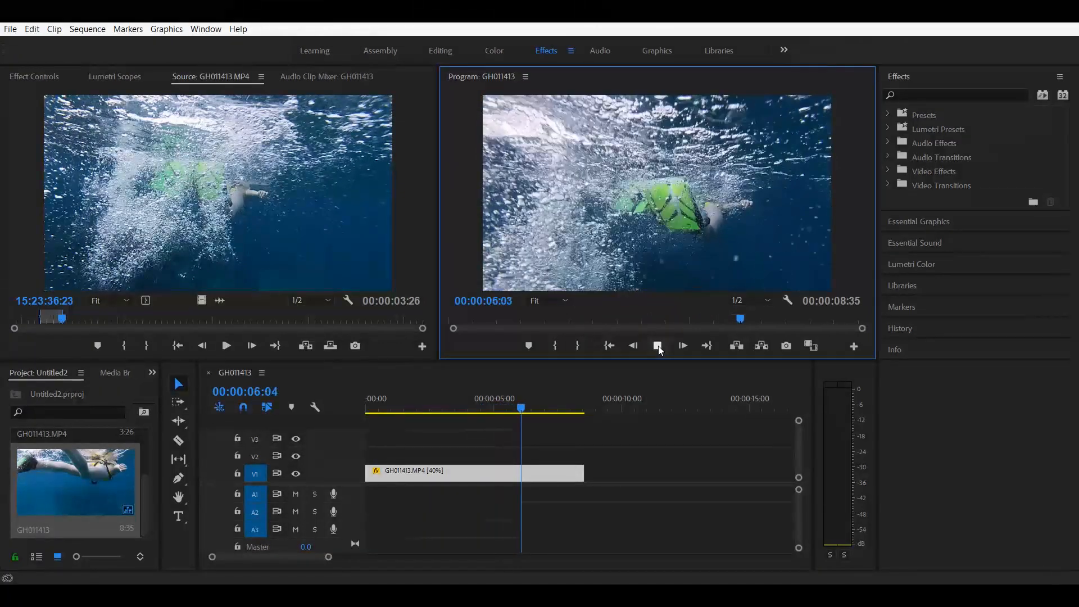
{"action": "left_click", "coordinate": [656, 345]}
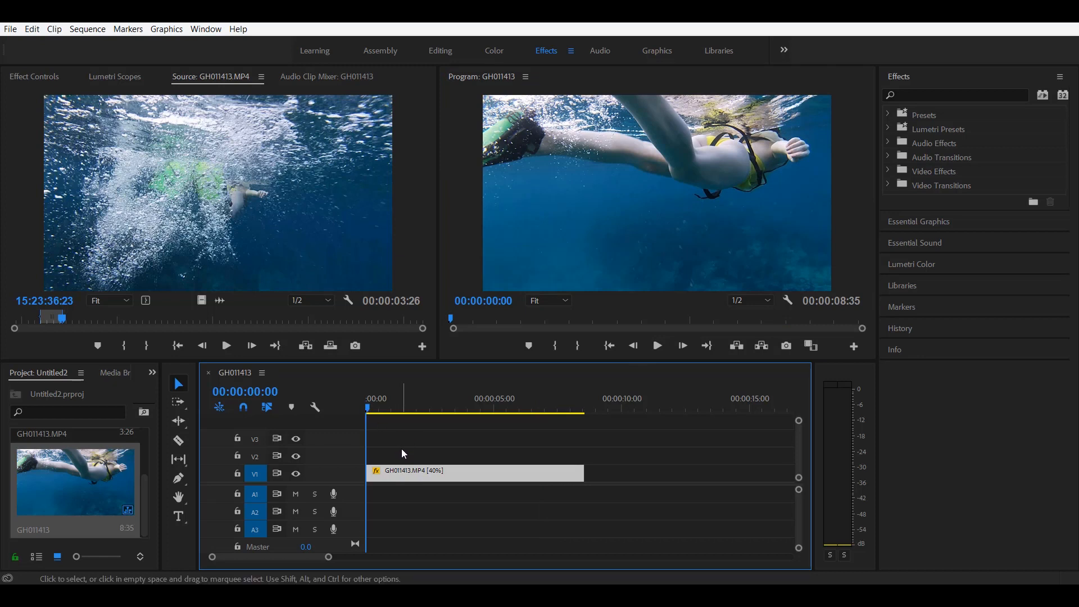
{"action": "mouse_move", "coordinate": [405, 475]}
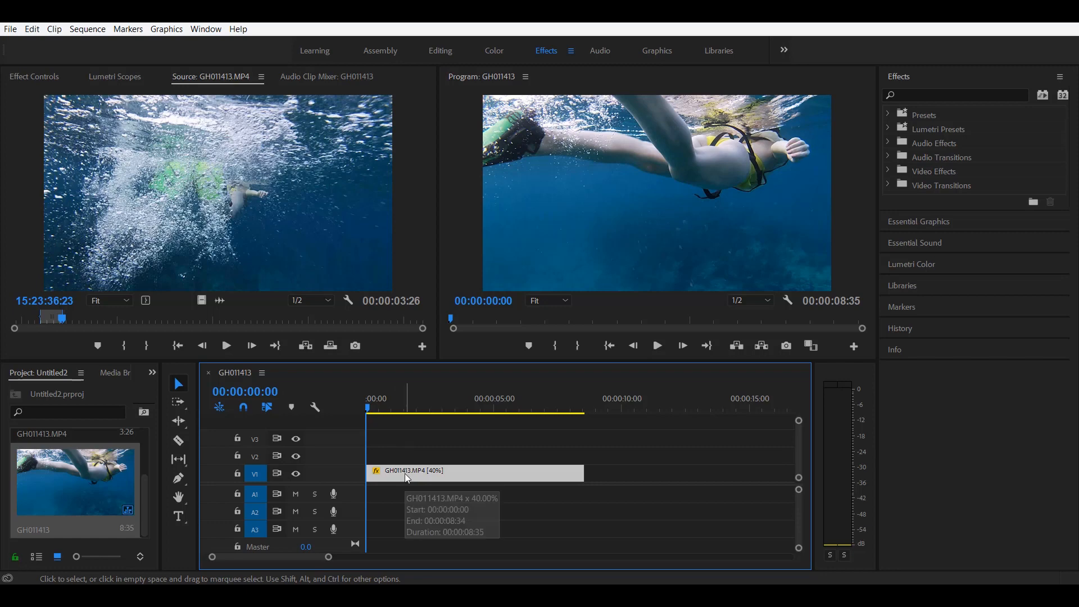
Step: Slow the swimming clip to 20% speed, extending it to about 17 seconds
{"action": "right_click", "coordinate": [475, 470]}
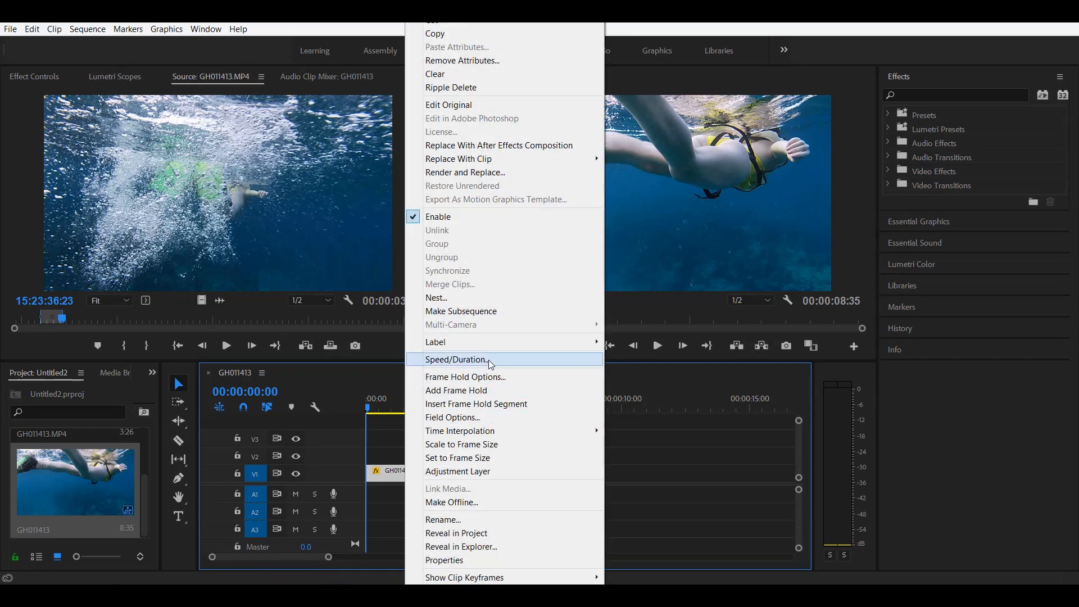
{"action": "left_click", "coordinate": [455, 359]}
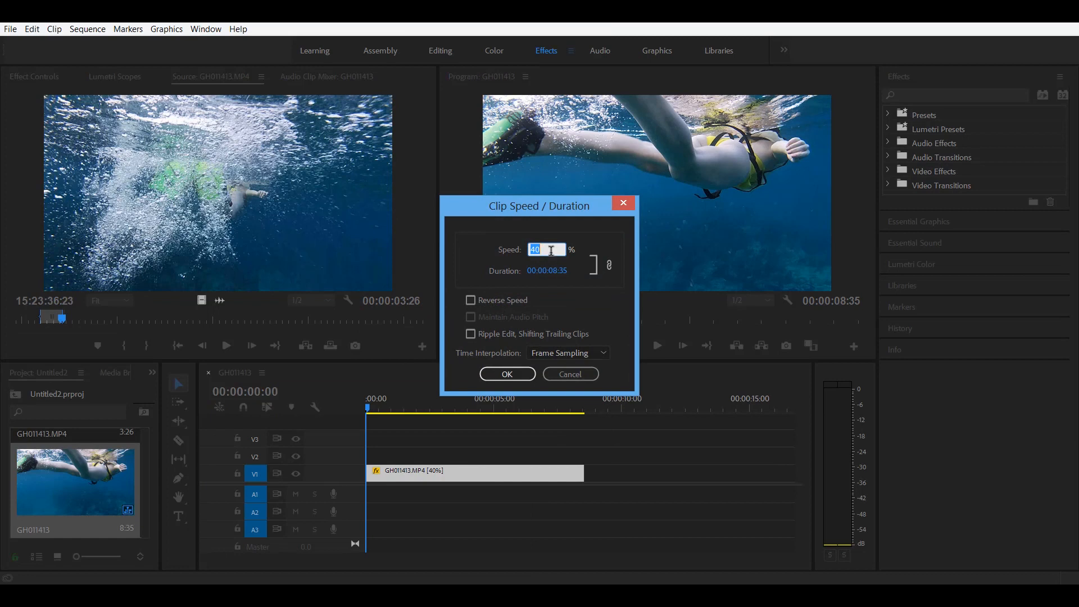
{"action": "type", "text": "20"}
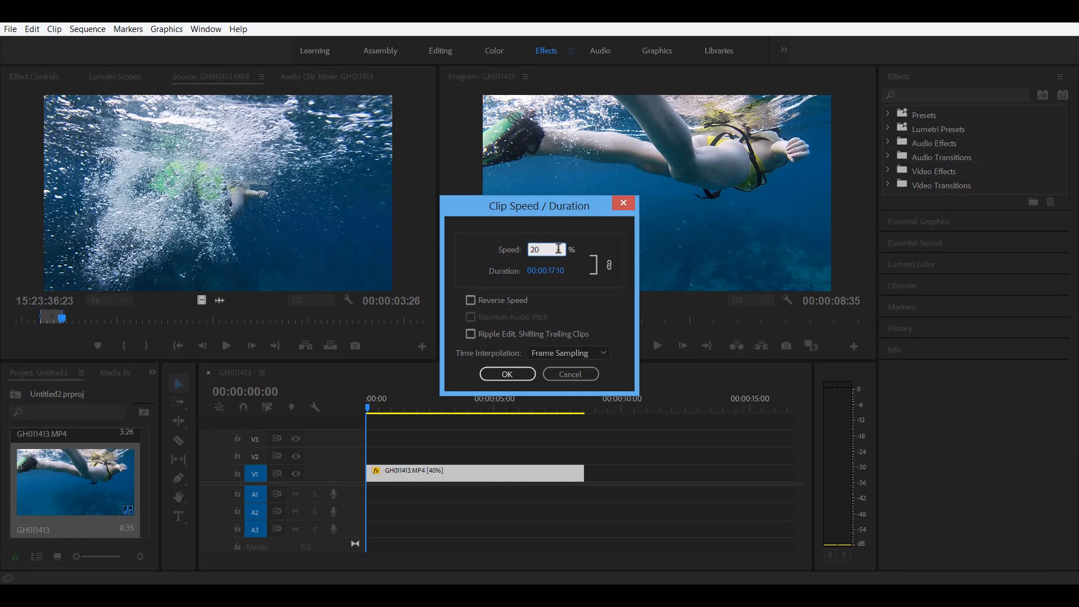
{"action": "mouse_move", "coordinate": [553, 262]}
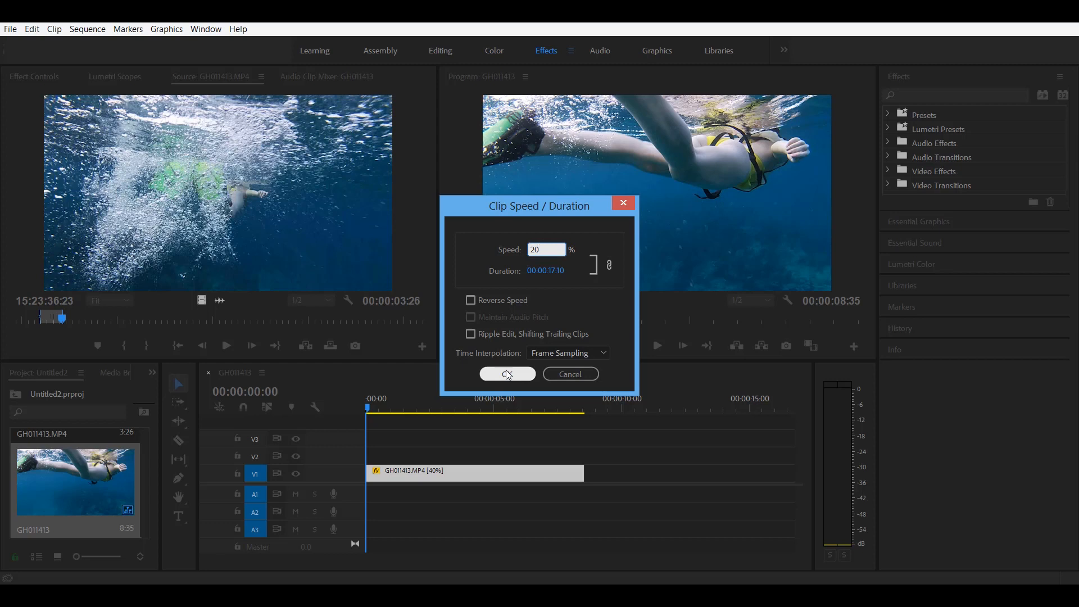
{"action": "left_click", "coordinate": [506, 373]}
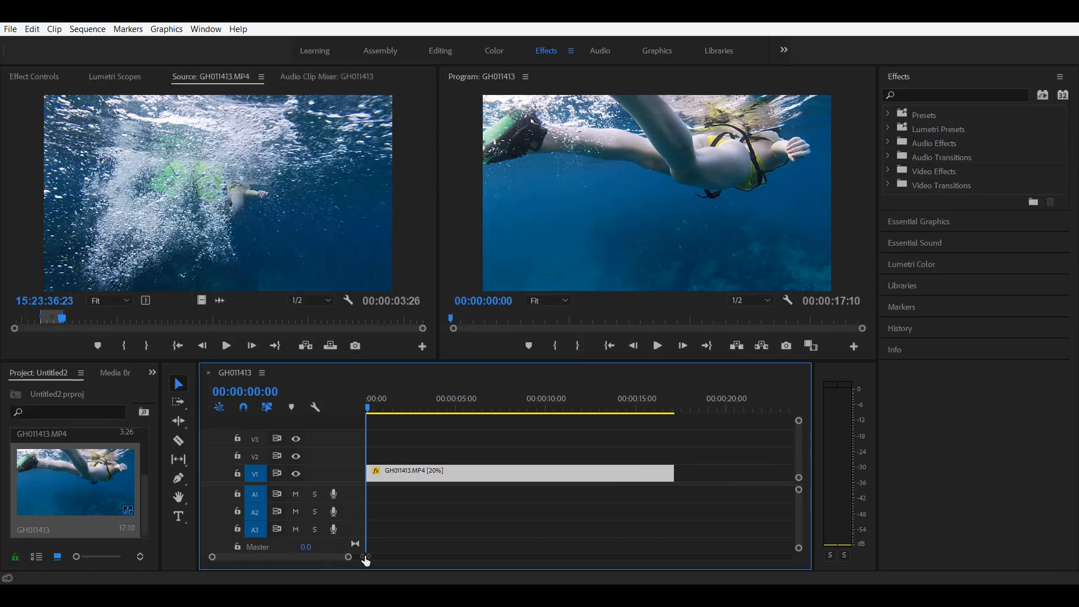
{"action": "mouse_move", "coordinate": [587, 468]}
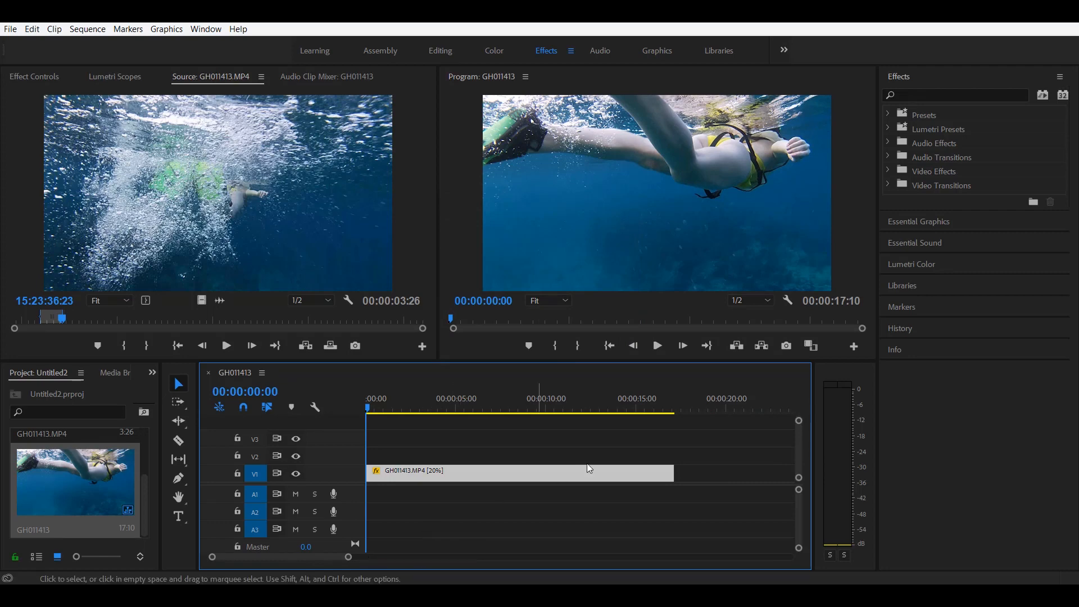
Step: Preview the 20% clip, stop playback and return the playhead to the start
{"action": "left_click", "coordinate": [655, 345]}
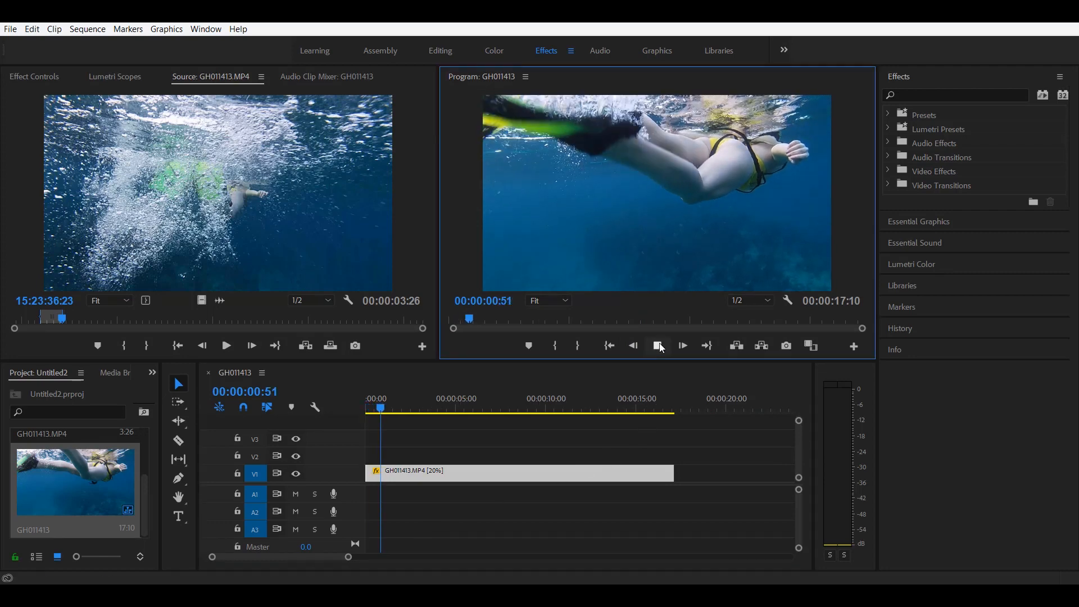
{"action": "left_click", "coordinate": [682, 345]}
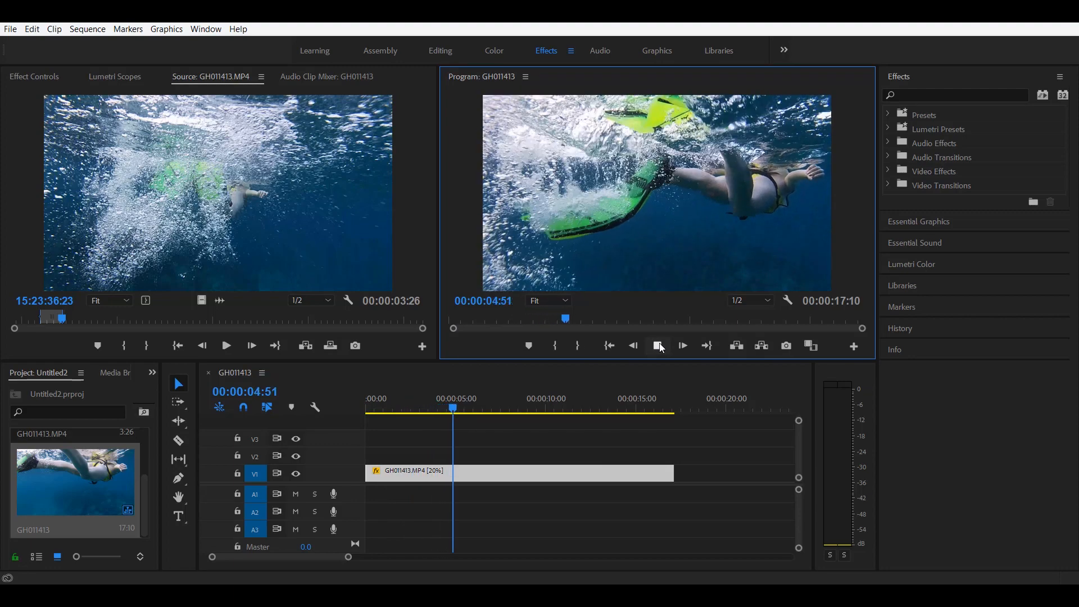
{"action": "left_click", "coordinate": [658, 345]}
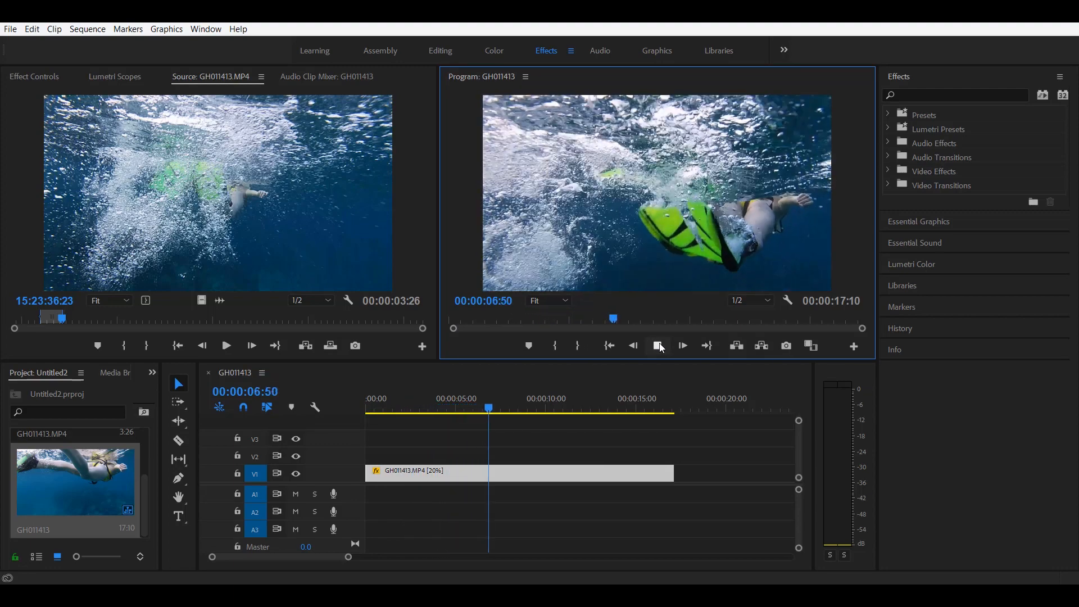
{"action": "left_click", "coordinate": [658, 346]}
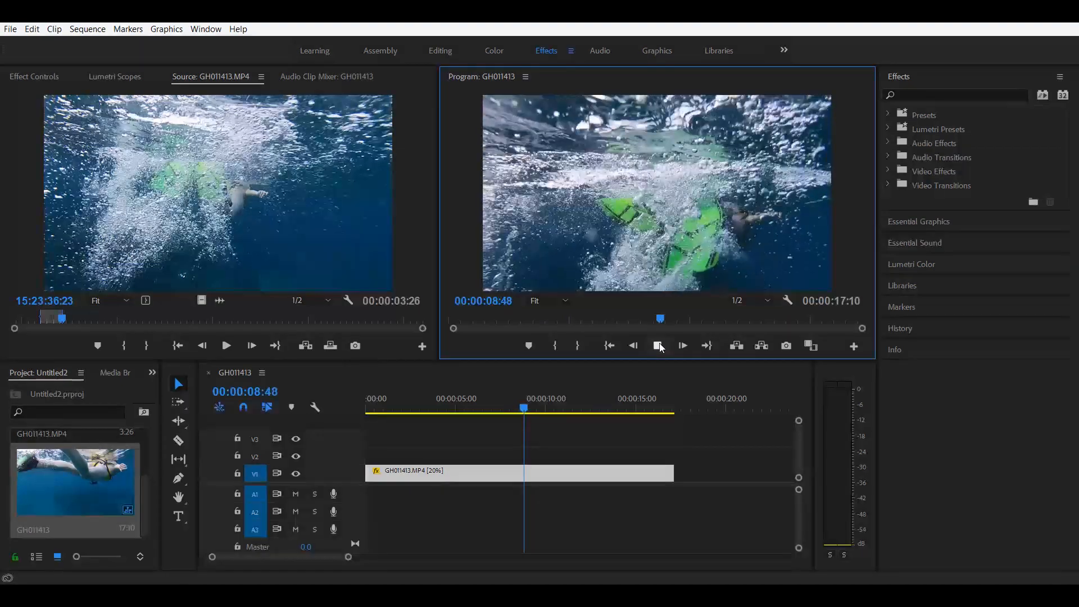
{"action": "left_click", "coordinate": [658, 345]}
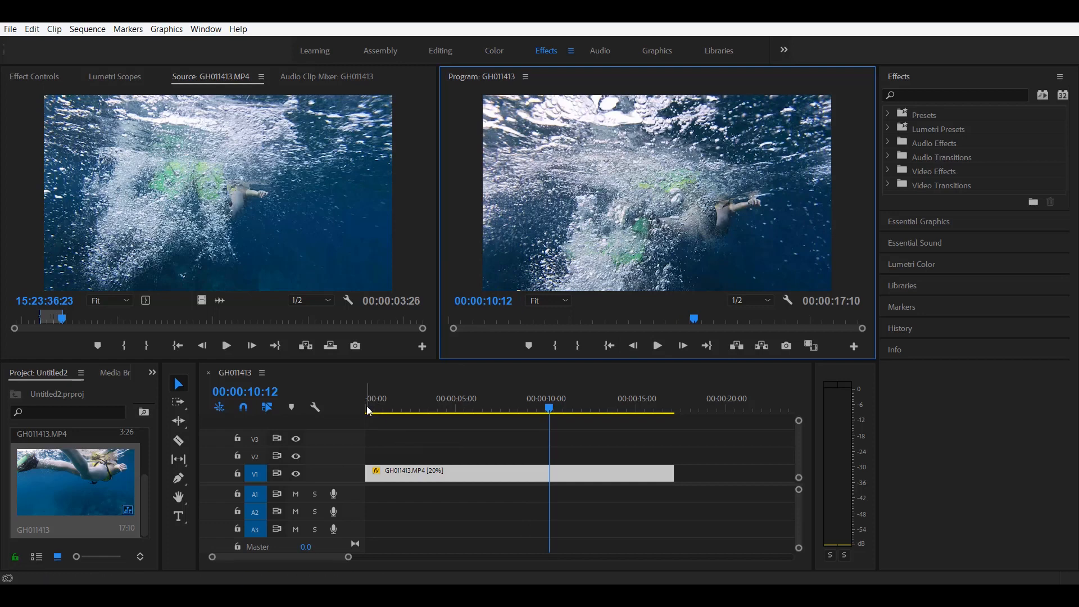
{"action": "left_click", "coordinate": [366, 408]}
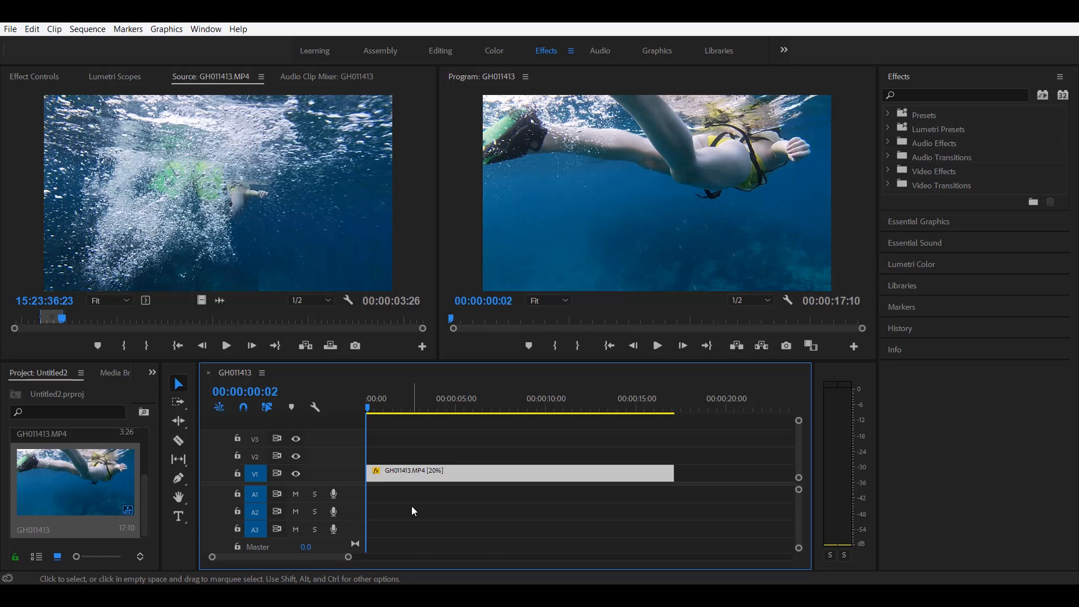
{"action": "key", "text": "right"}
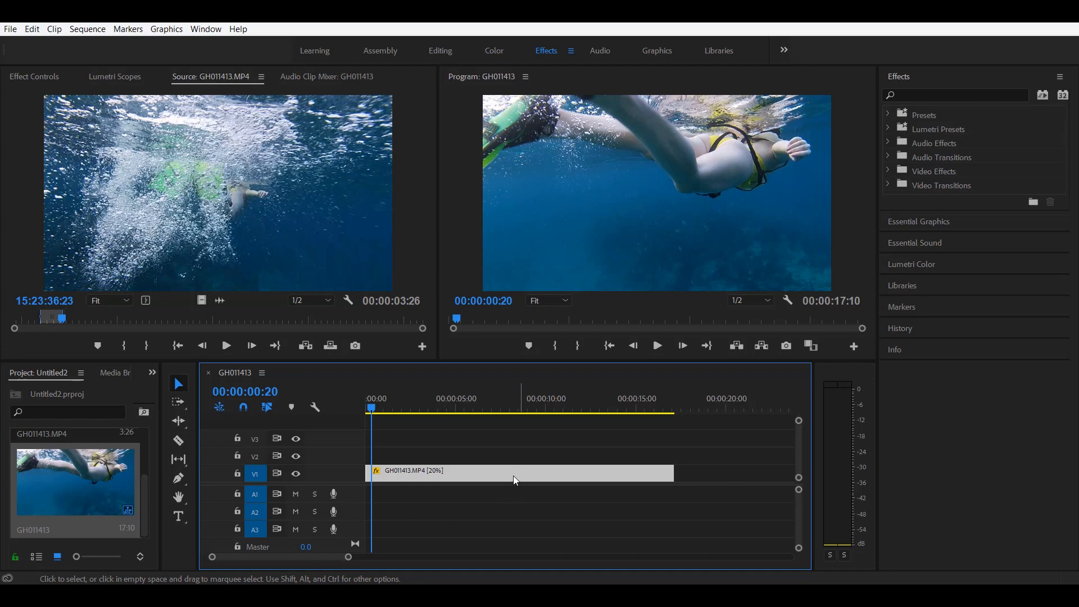
Step: Set the 20% clip's time interpolation to Optical Flow in Speed/Duration
{"action": "right_click", "coordinate": [521, 473]}
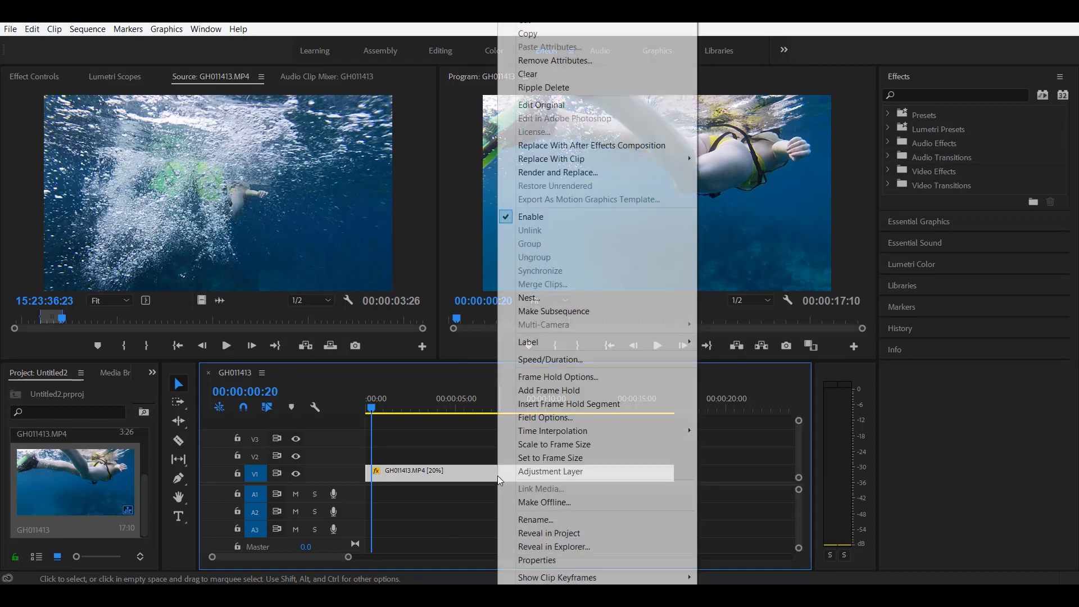
{"action": "left_click", "coordinate": [549, 359]}
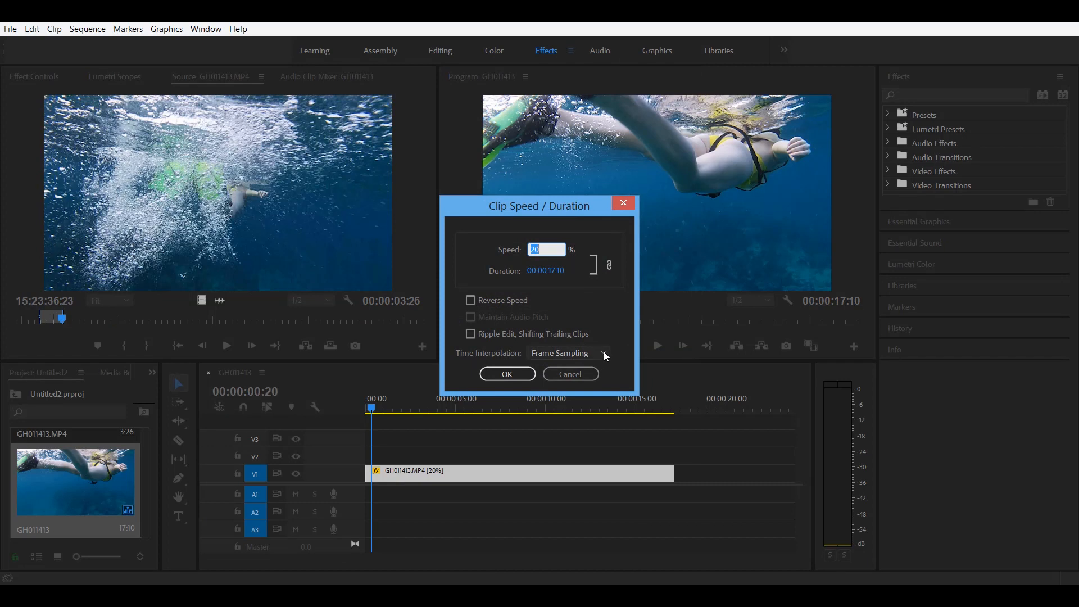
{"action": "left_click", "coordinate": [567, 352]}
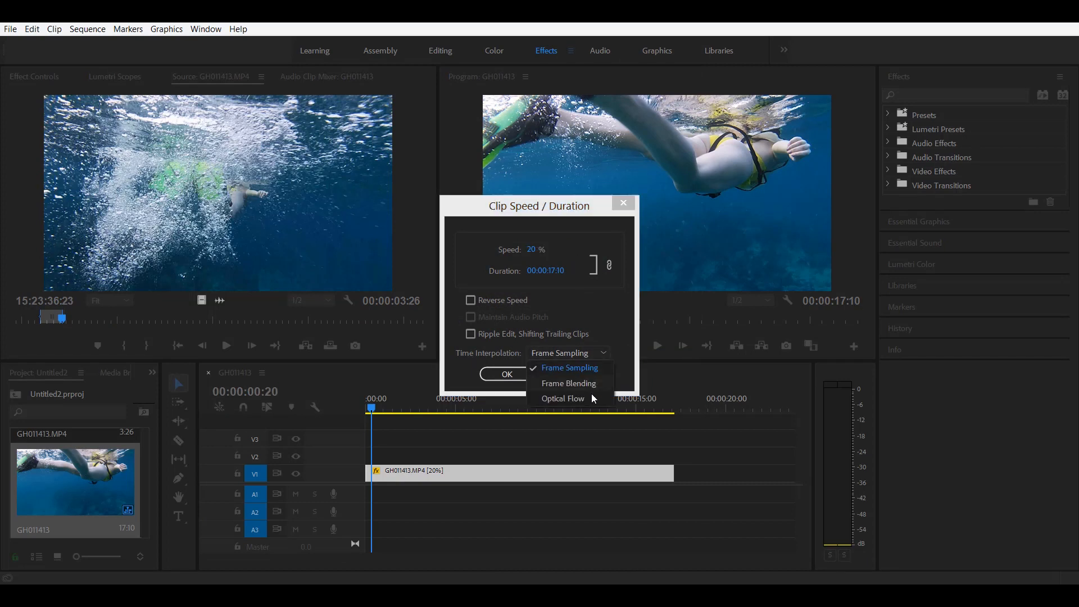
{"action": "mouse_move", "coordinate": [590, 403]}
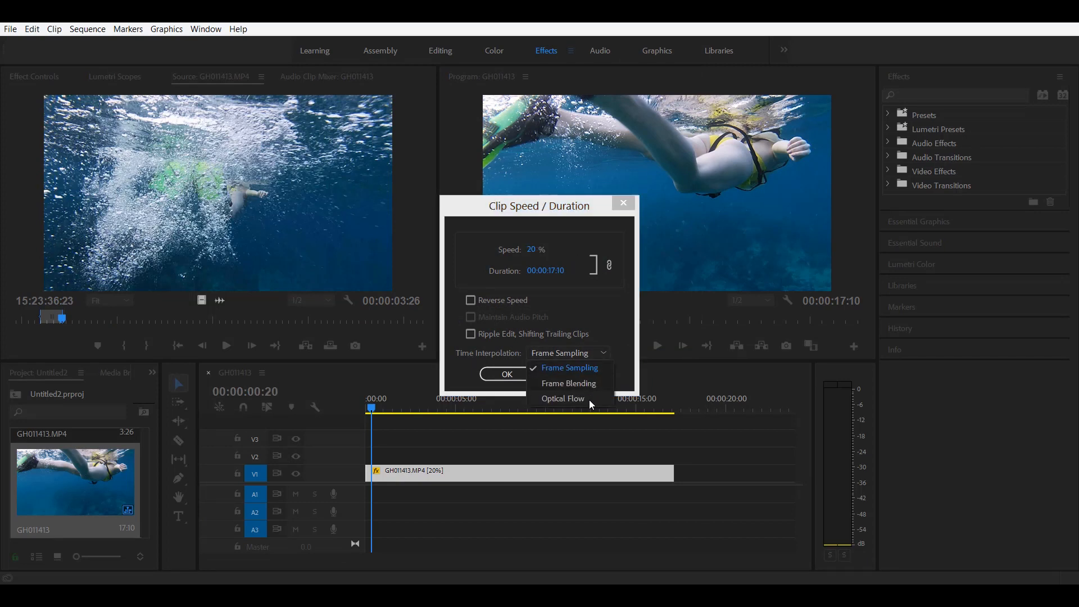
{"action": "left_click", "coordinate": [563, 397]}
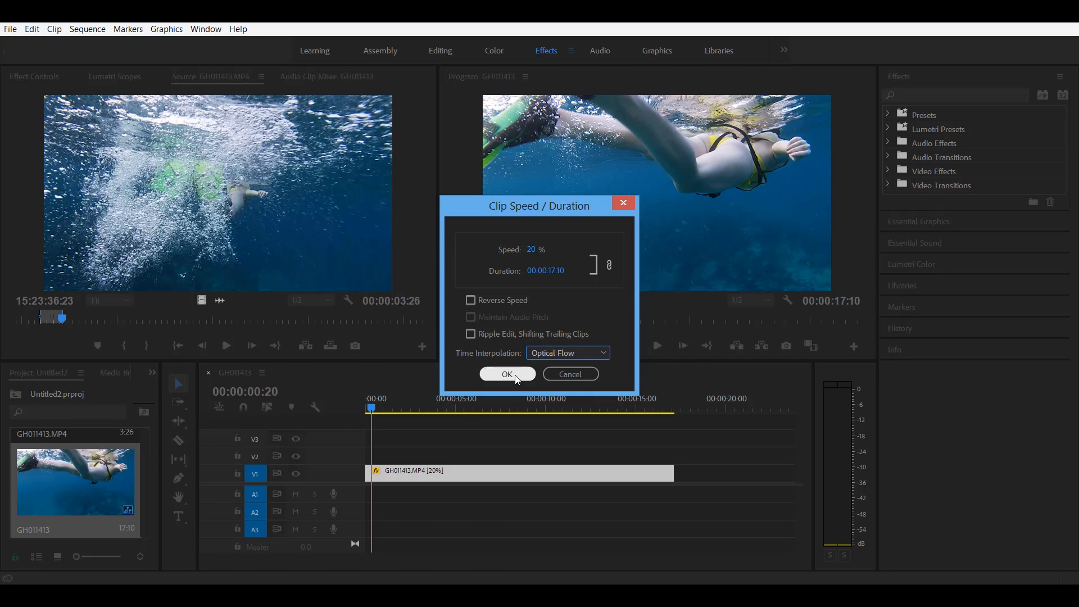
{"action": "left_click", "coordinate": [507, 373]}
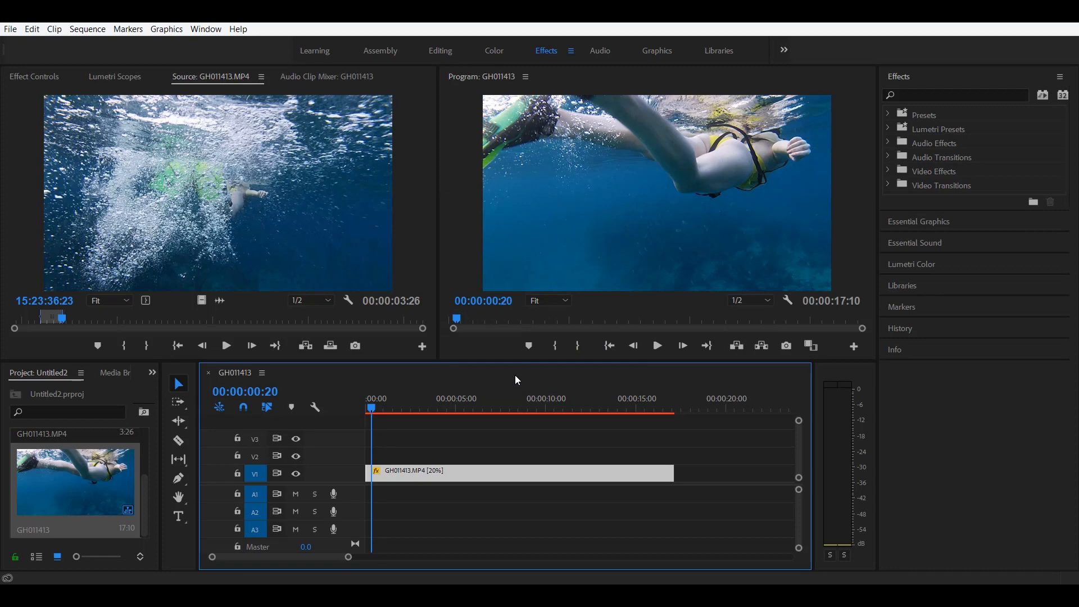
{"action": "mouse_move", "coordinate": [182, 109]}
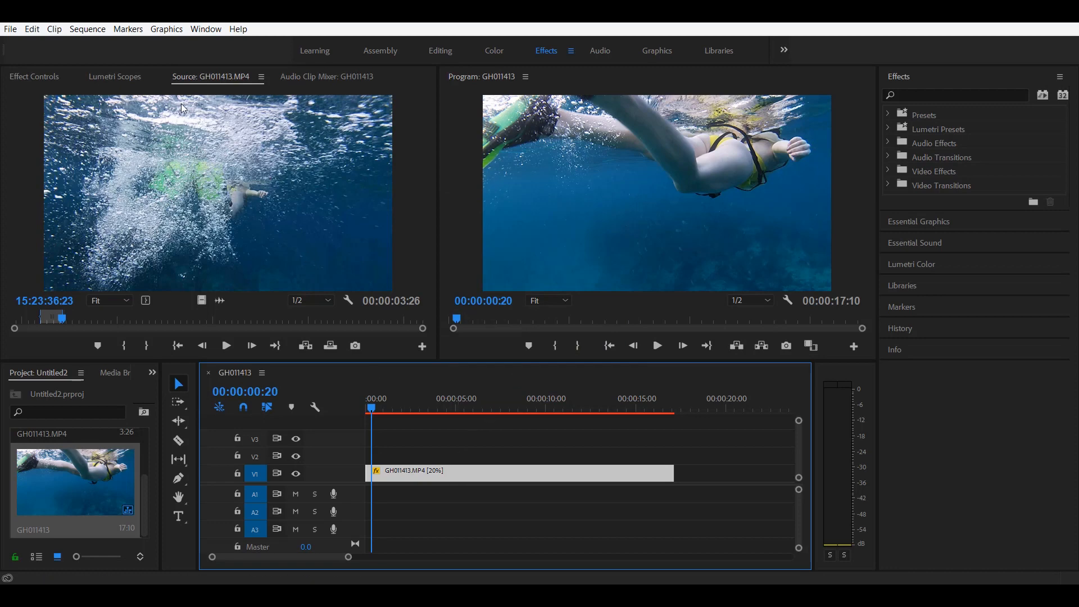
Step: Start rendering previews of the slowed clip via Sequence > Render Selection
{"action": "left_click", "coordinate": [88, 30]}
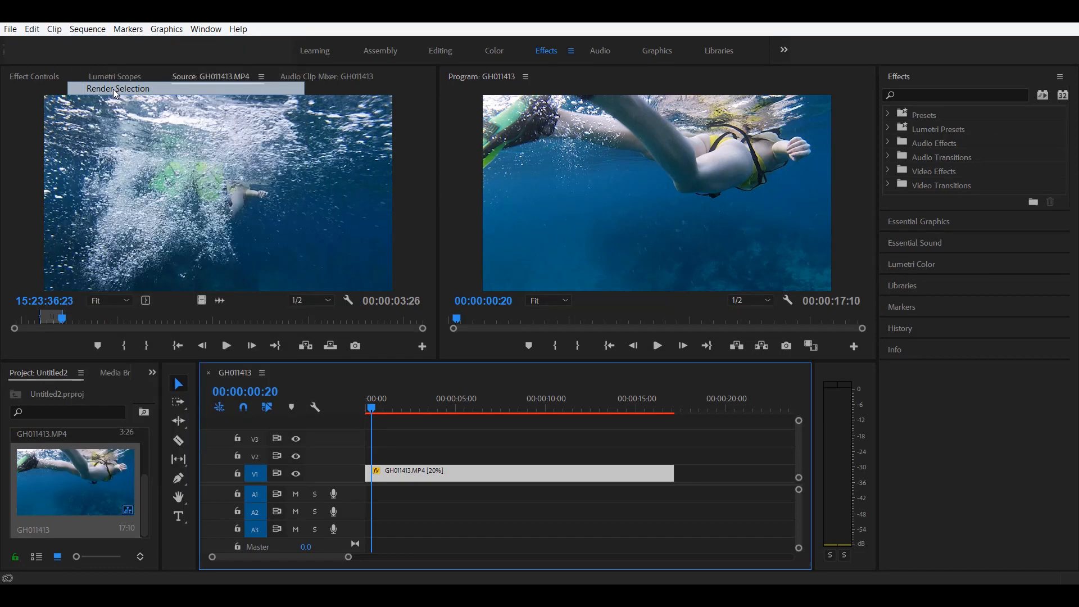
{"action": "left_click", "coordinate": [118, 87]}
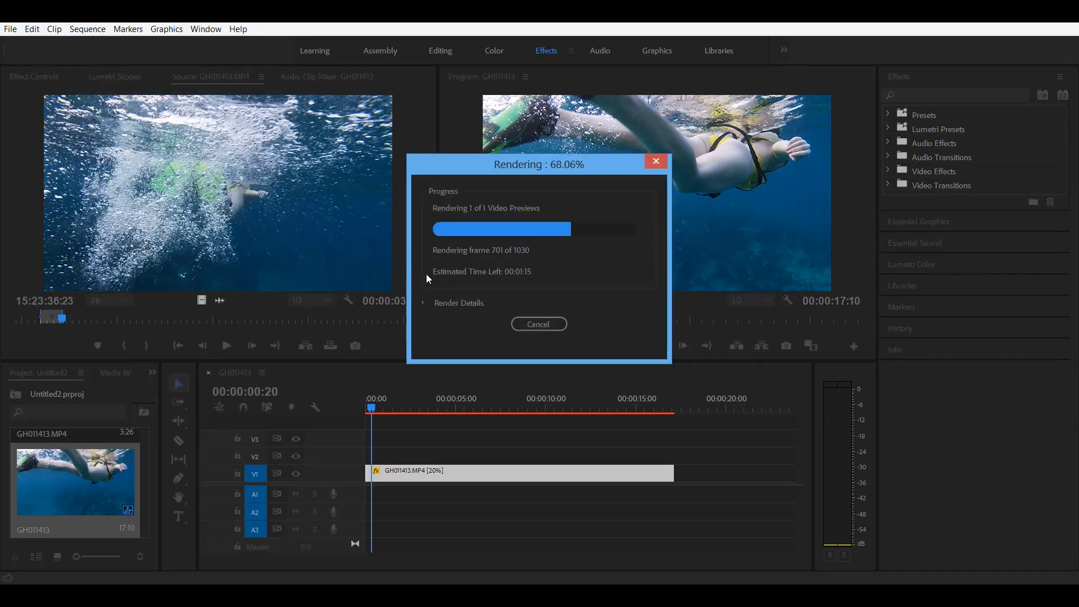